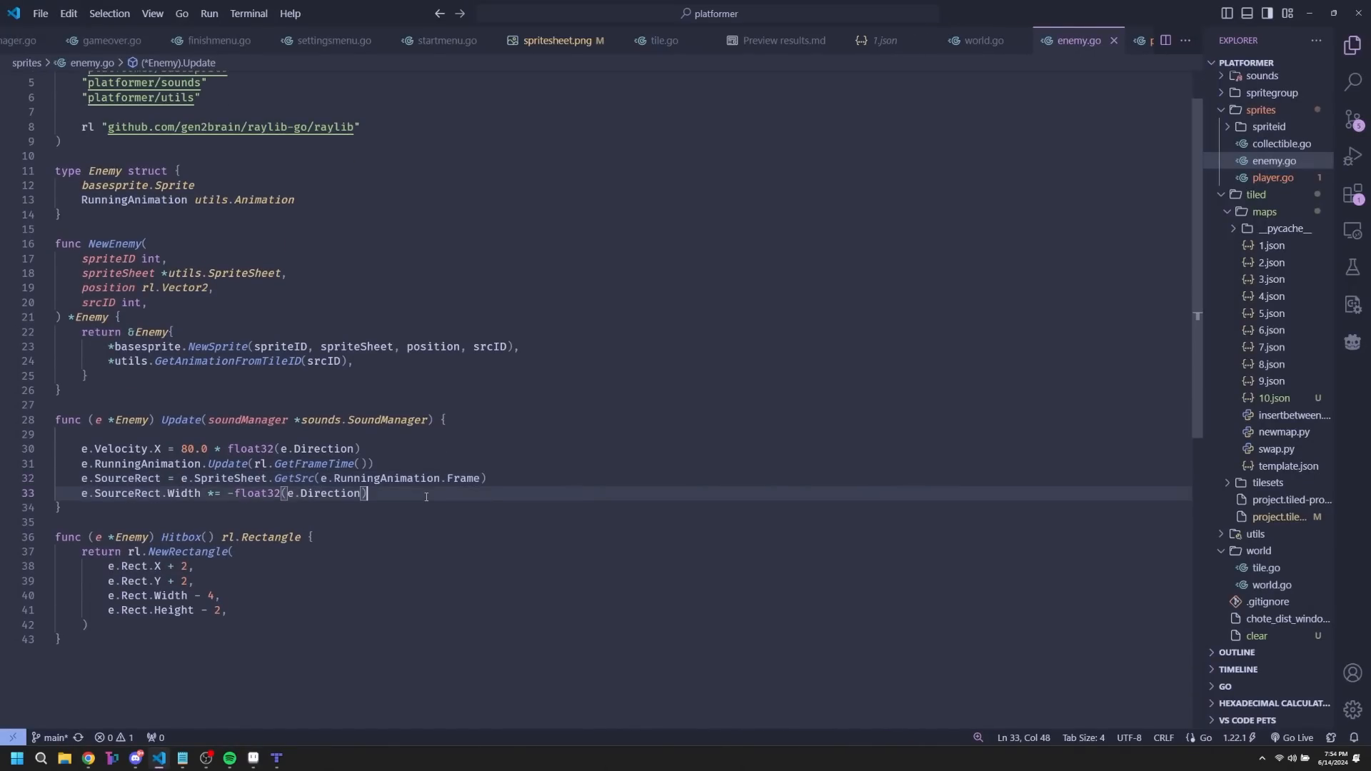
# - Add GroundEnemy/FlyingEnemy constants, an ID field with id parameter in NewEnemy, and a switch on e.ID in Update
pyautogui.write('Enemy')
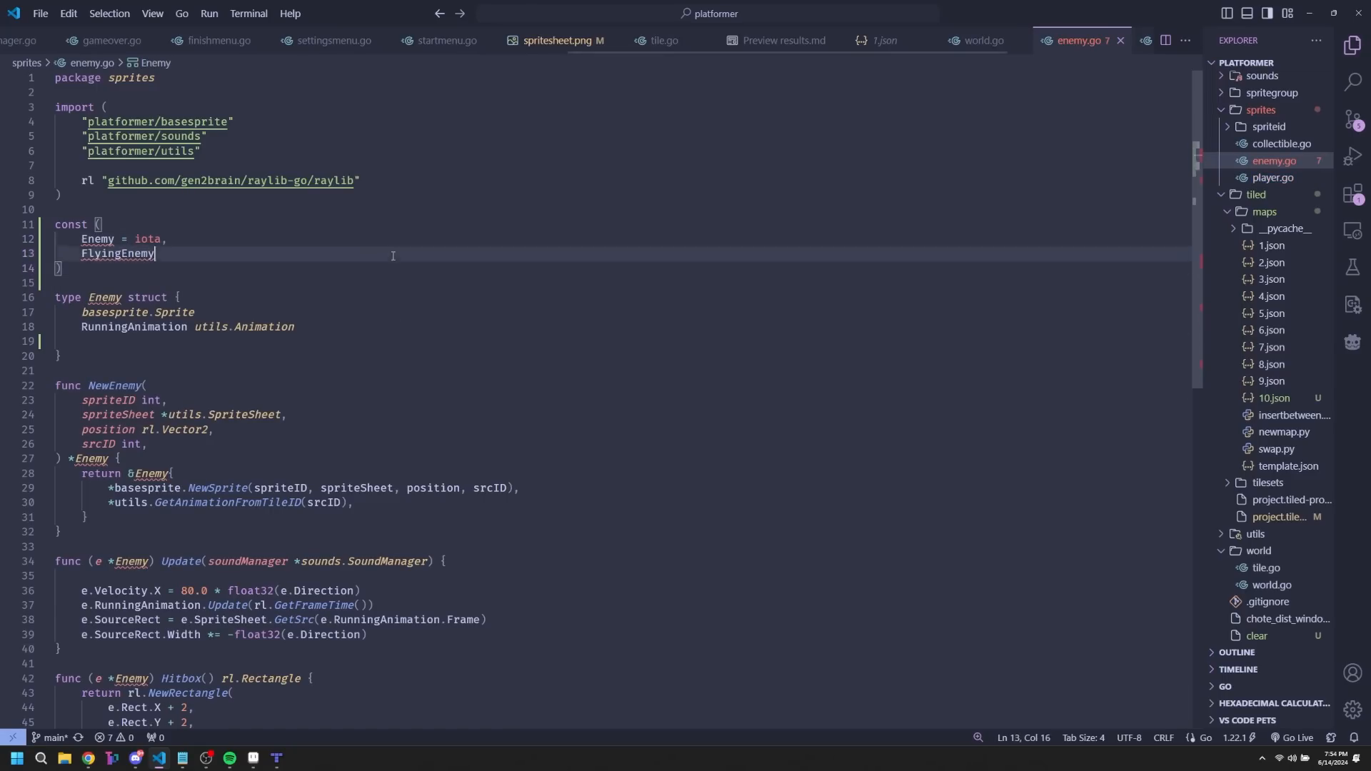
pyautogui.press('ctrl+p')
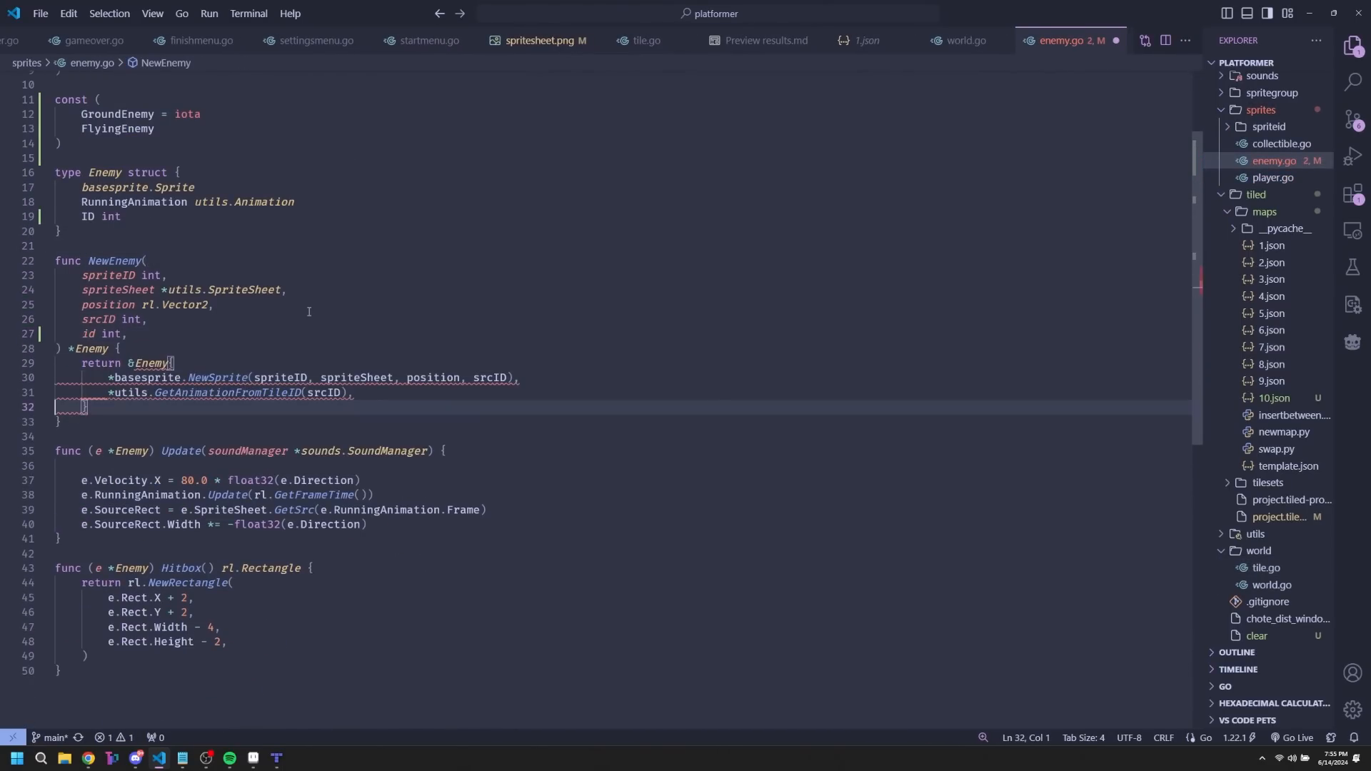
pyautogui.write('id,')
pyautogui.click(621, 465)
pyautogui.write('switch (e.ID) {')
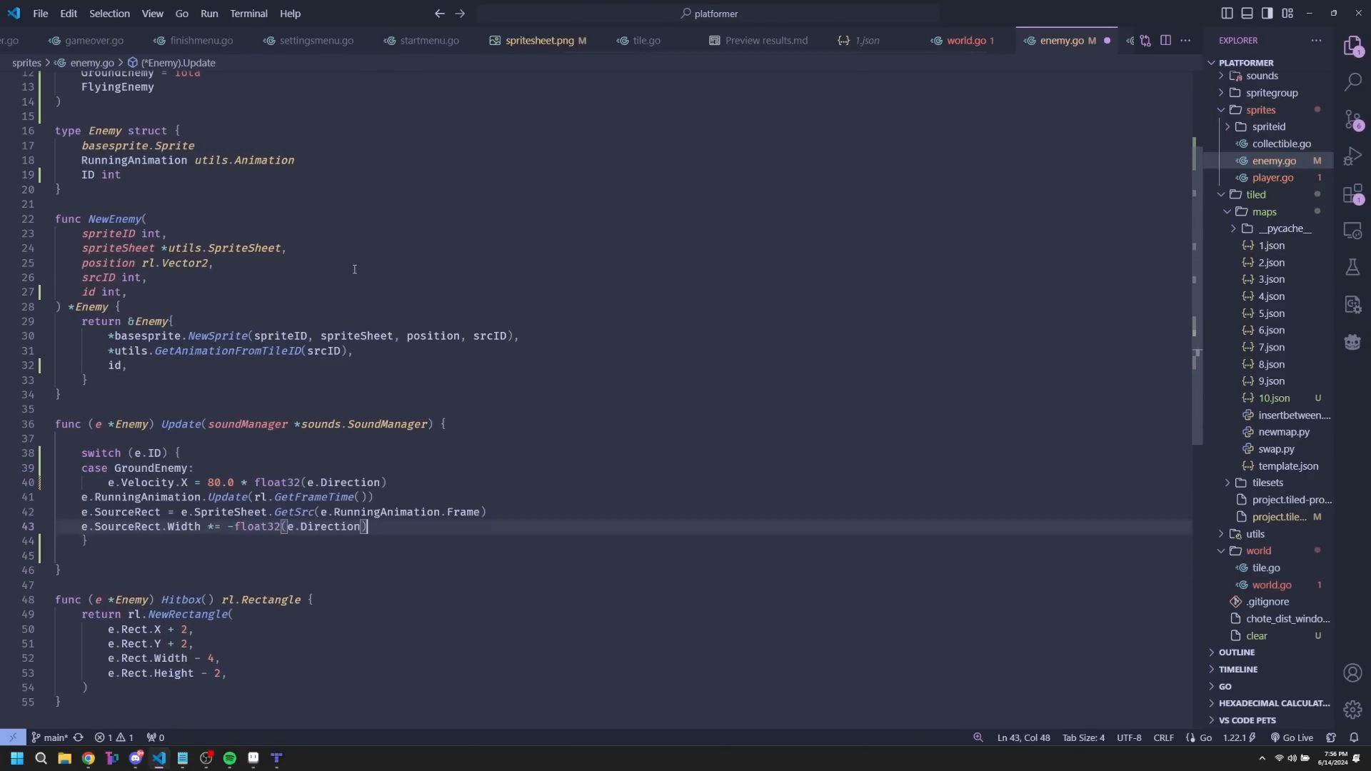
# - Pass sprites.GroundEnemy to NewEnemy in world.go, then return to the enemy code
pyautogui.click(969, 40)
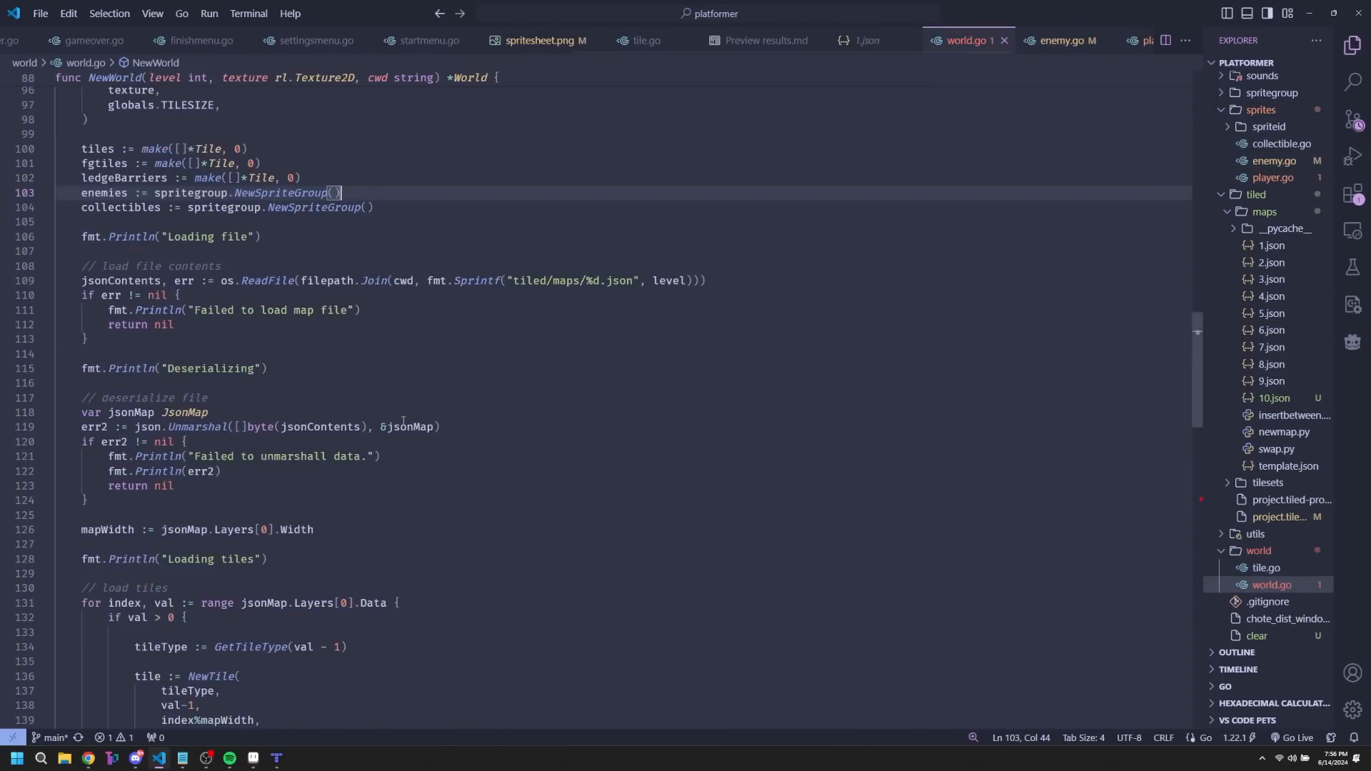
pyautogui.scroll(-3)
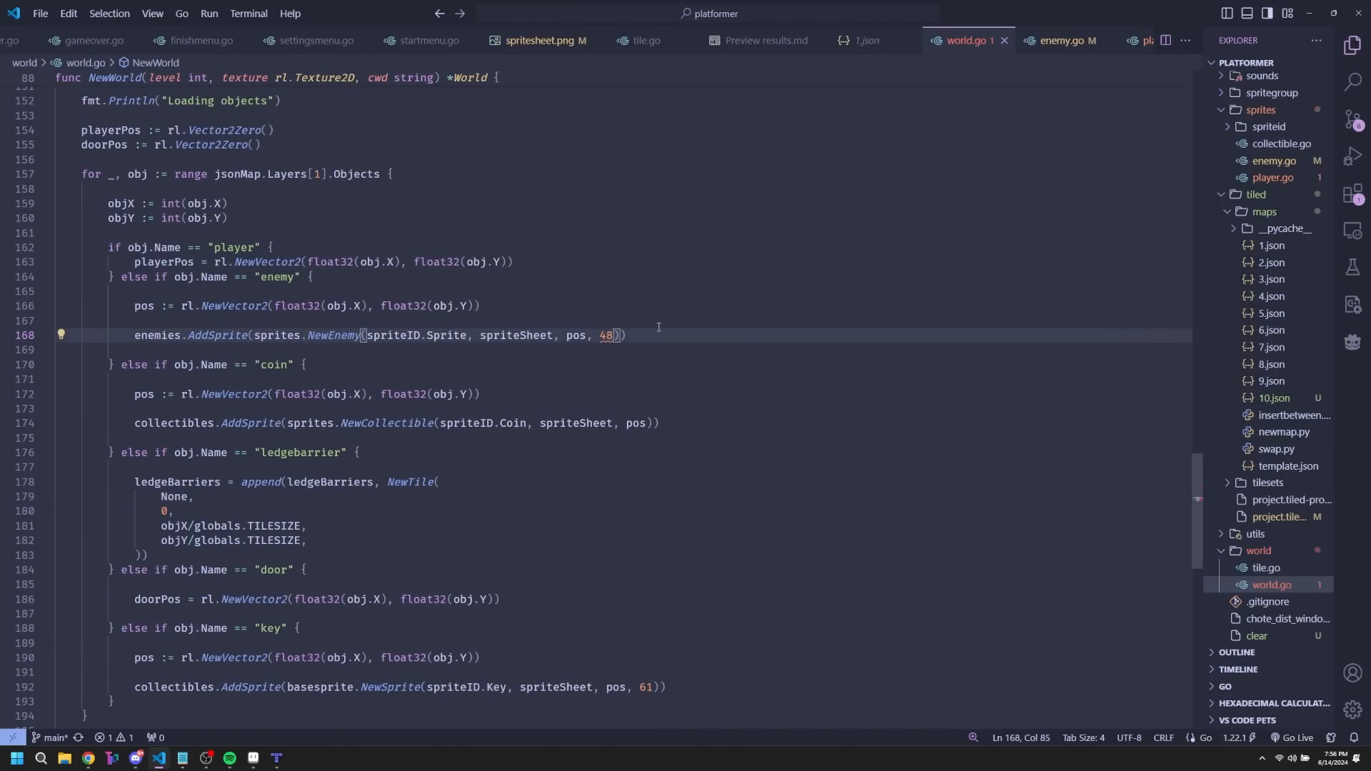
pyautogui.write(', sprites.GroundEnemy')
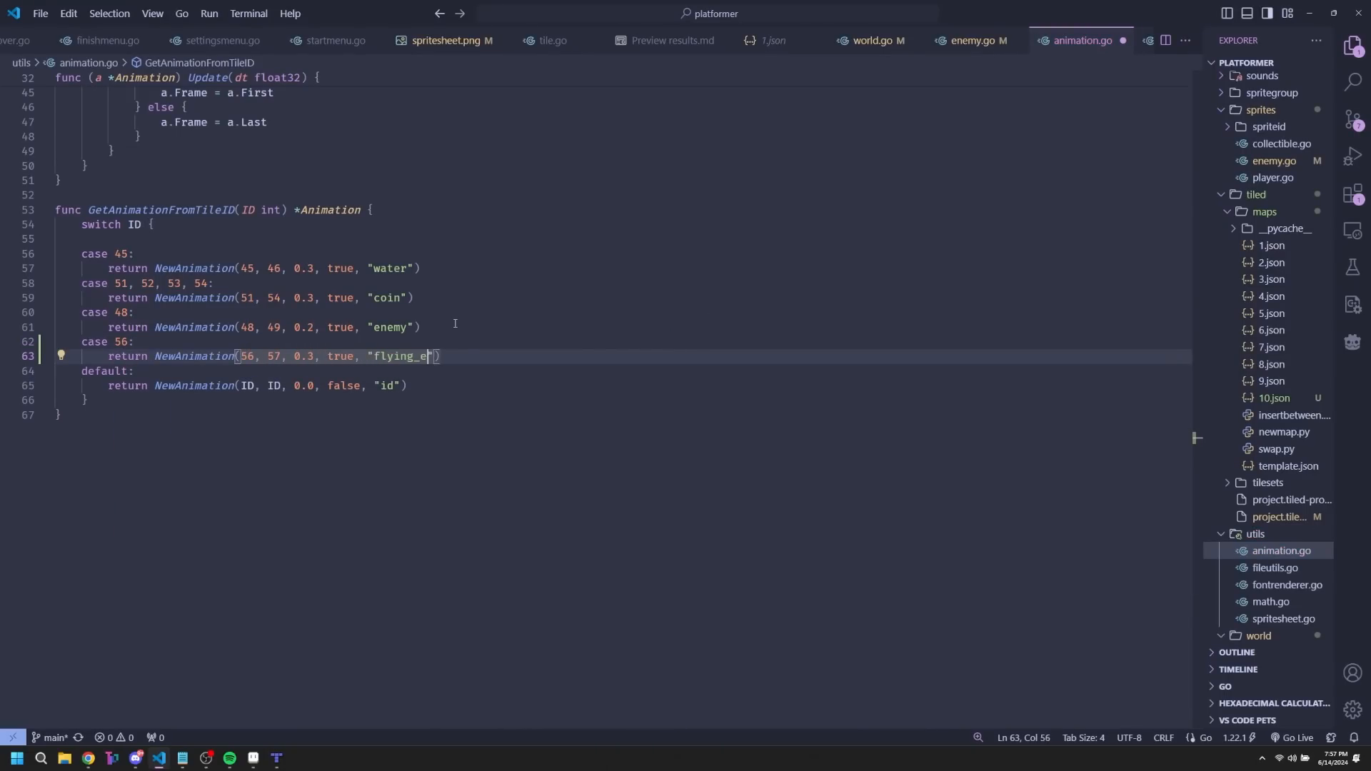
pyautogui.click(957, 40)
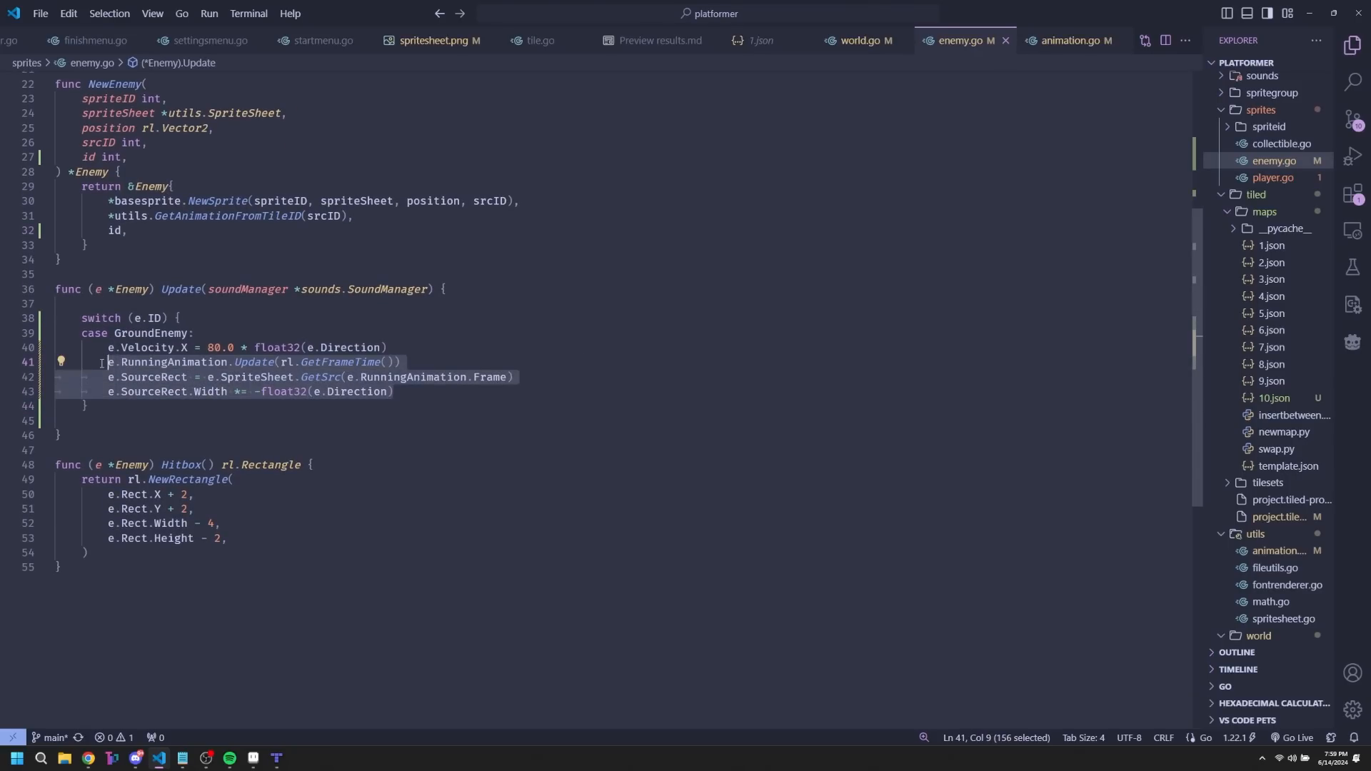
# - Add a FlyingEnemy case to Update that sets vertical velocity and its animation, then run the game
pyautogui.write('case FlyingEnemy:')
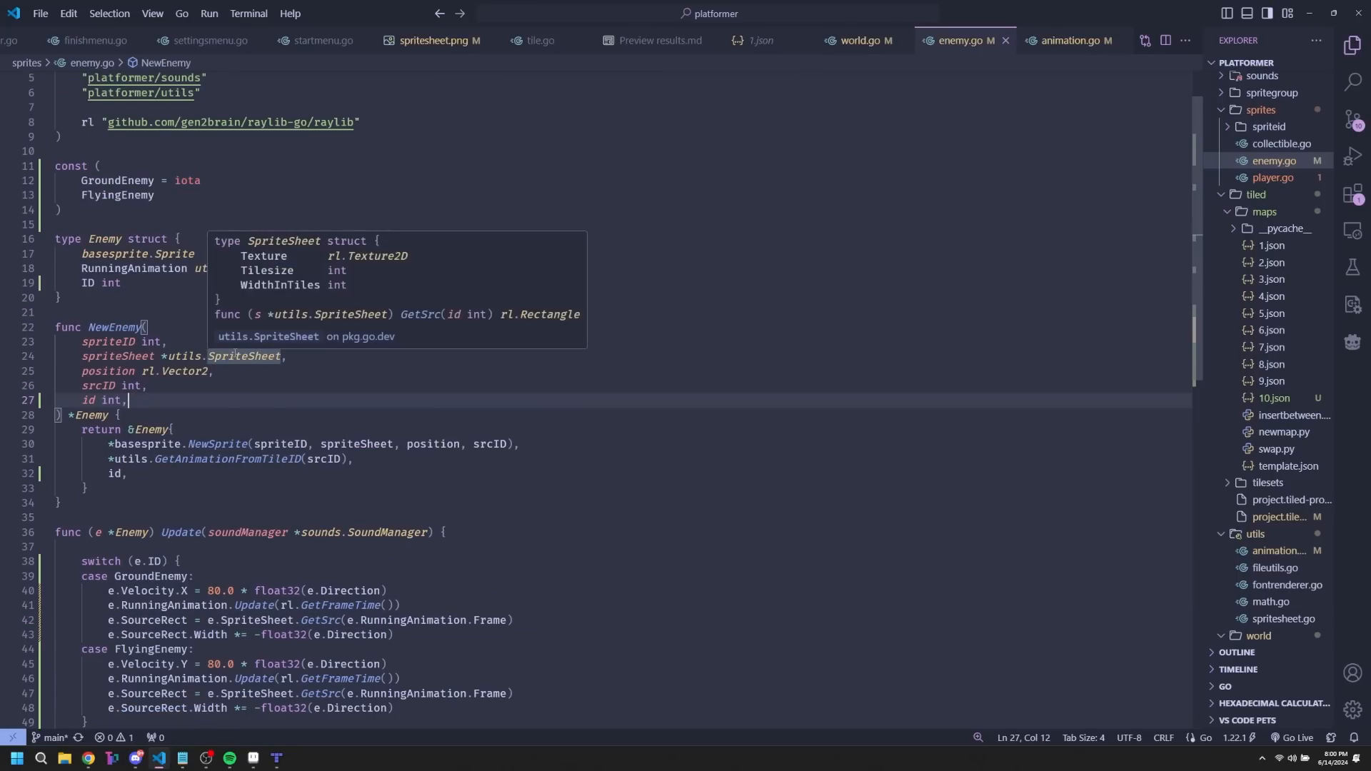
pyautogui.press('ctrl+p')
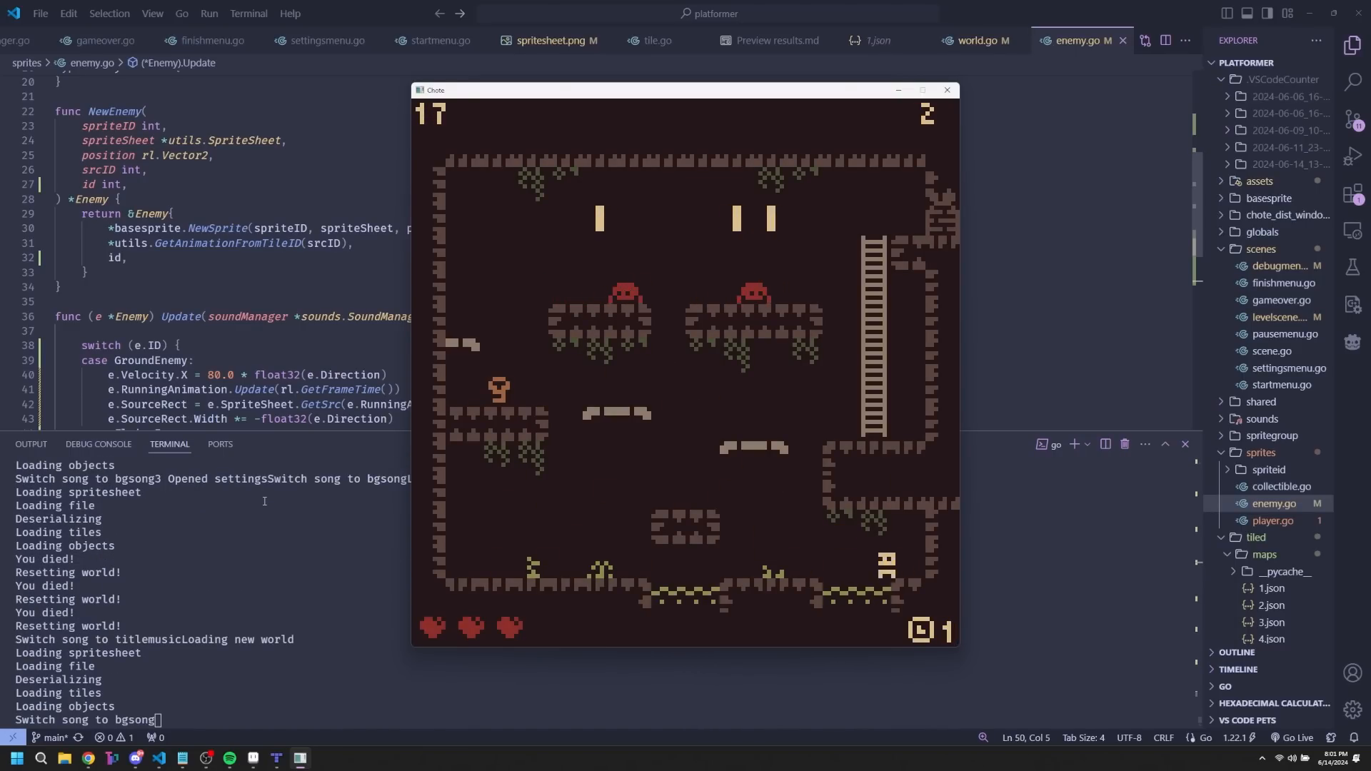
# - Switch to the game window and skip ahead to play the level with ladders and a red enemy
pyautogui.press('alt+tab')
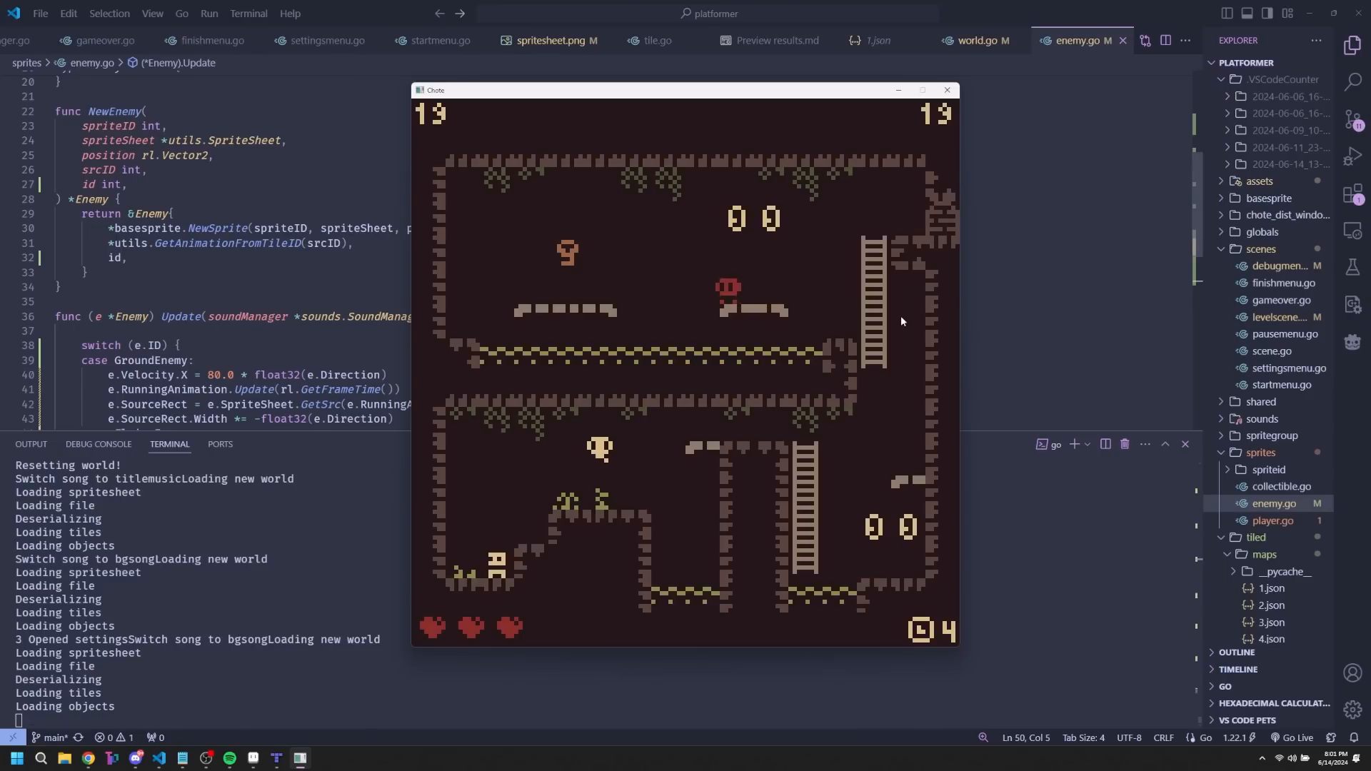
pyautogui.click(946, 90)
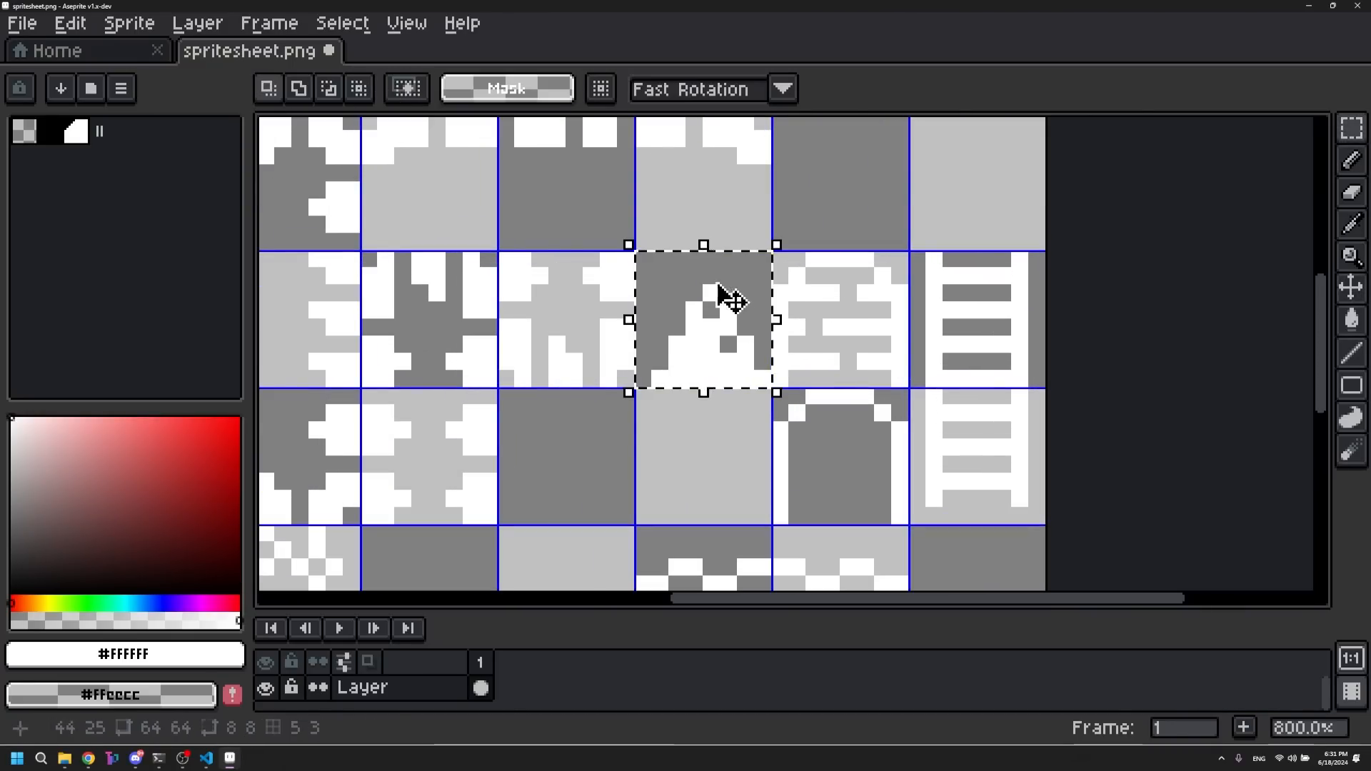
pyautogui.click(429, 50)
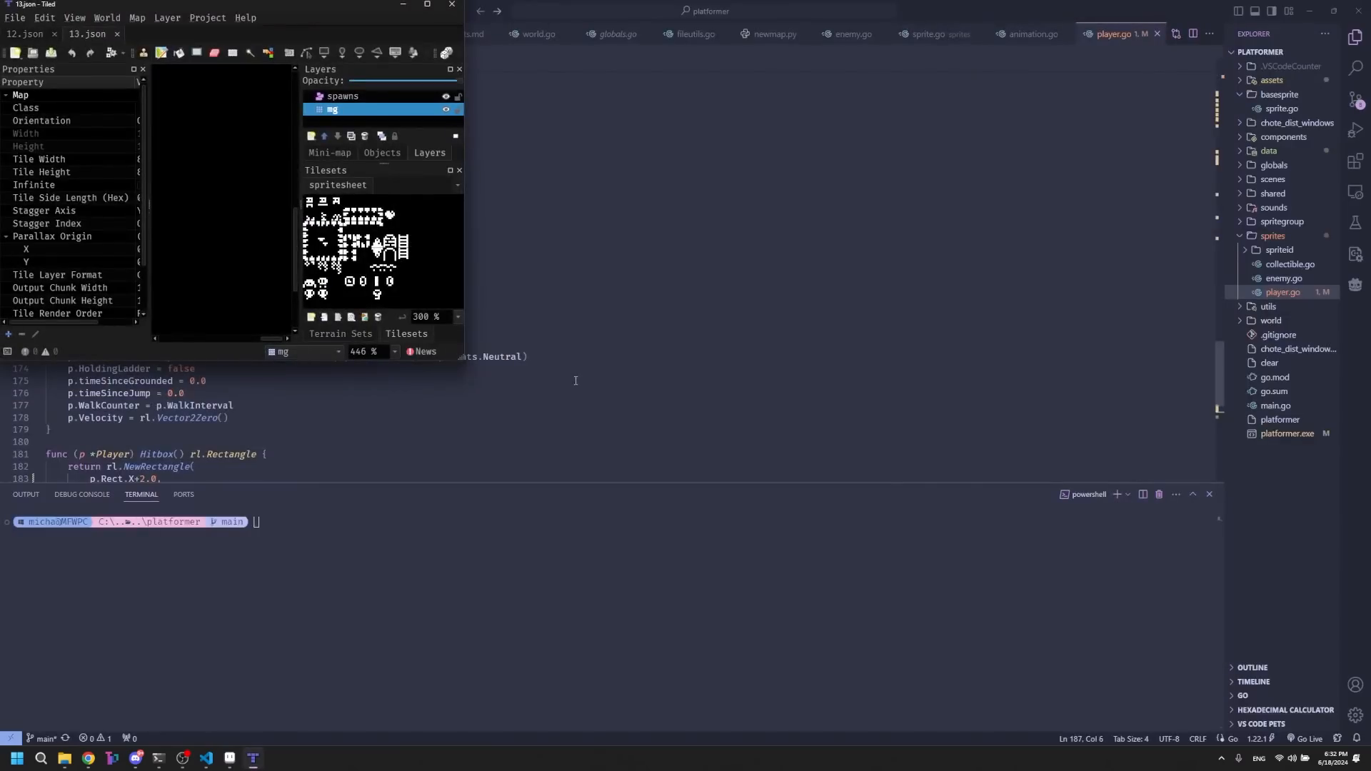
# - Paint spike and grass decoration tiles onto level 14 in Tiled, then quit the running game
pyautogui.click(14, 17)
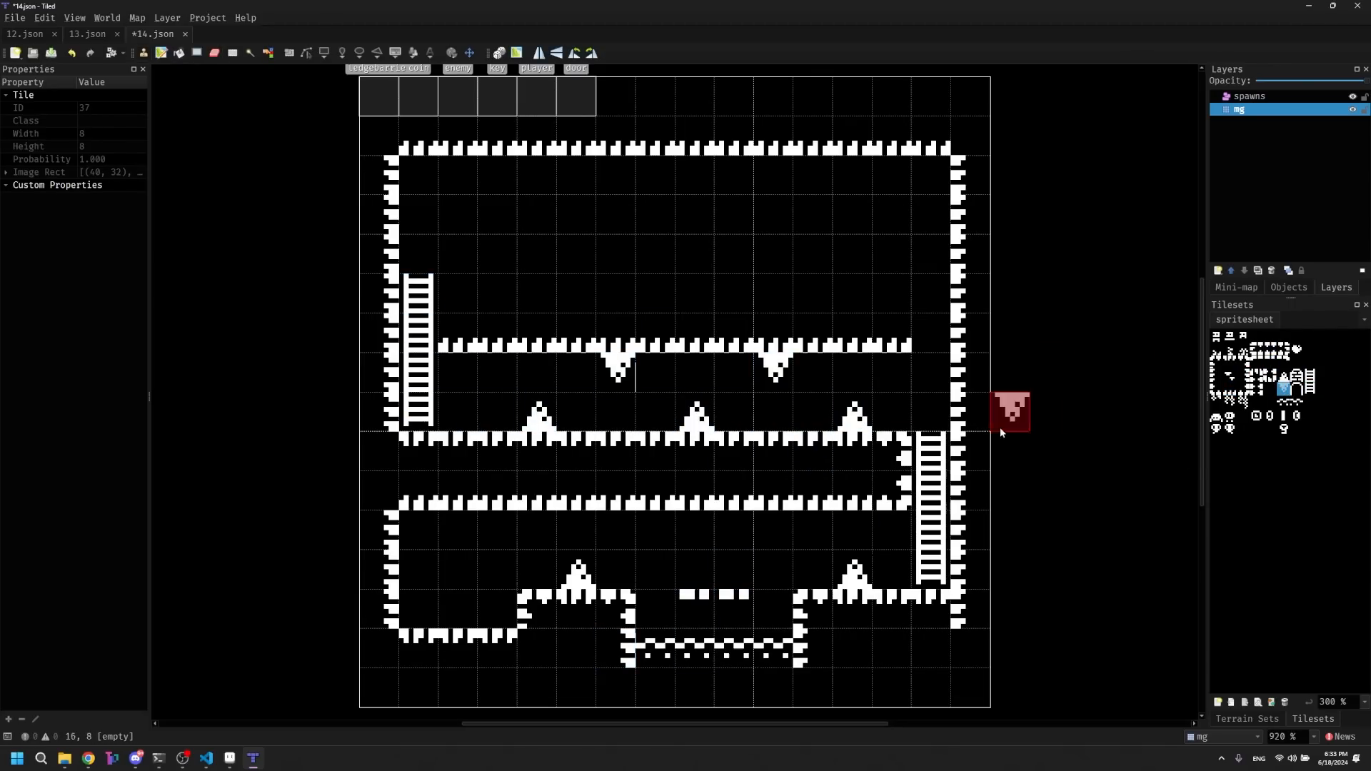
pyautogui.click(769, 288)
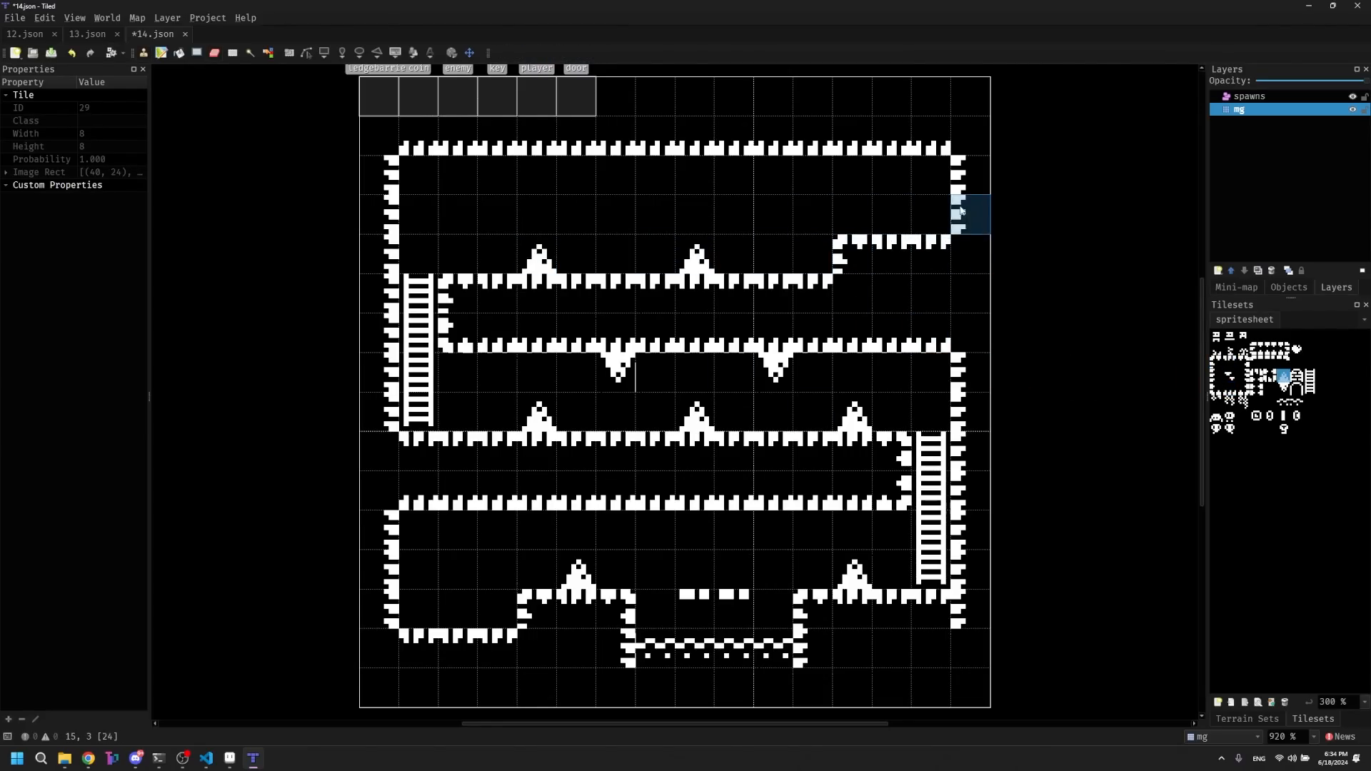
pyautogui.click(696, 371)
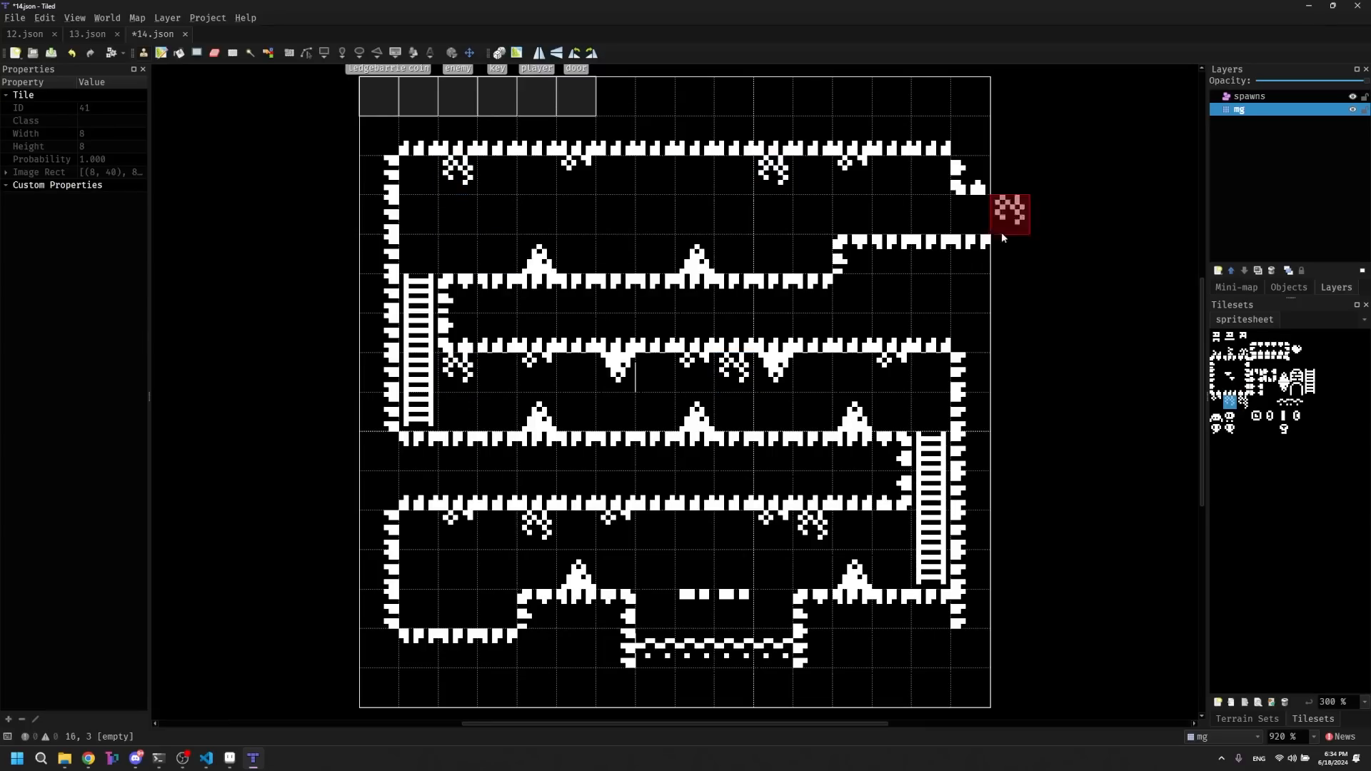
pyautogui.click(853, 573)
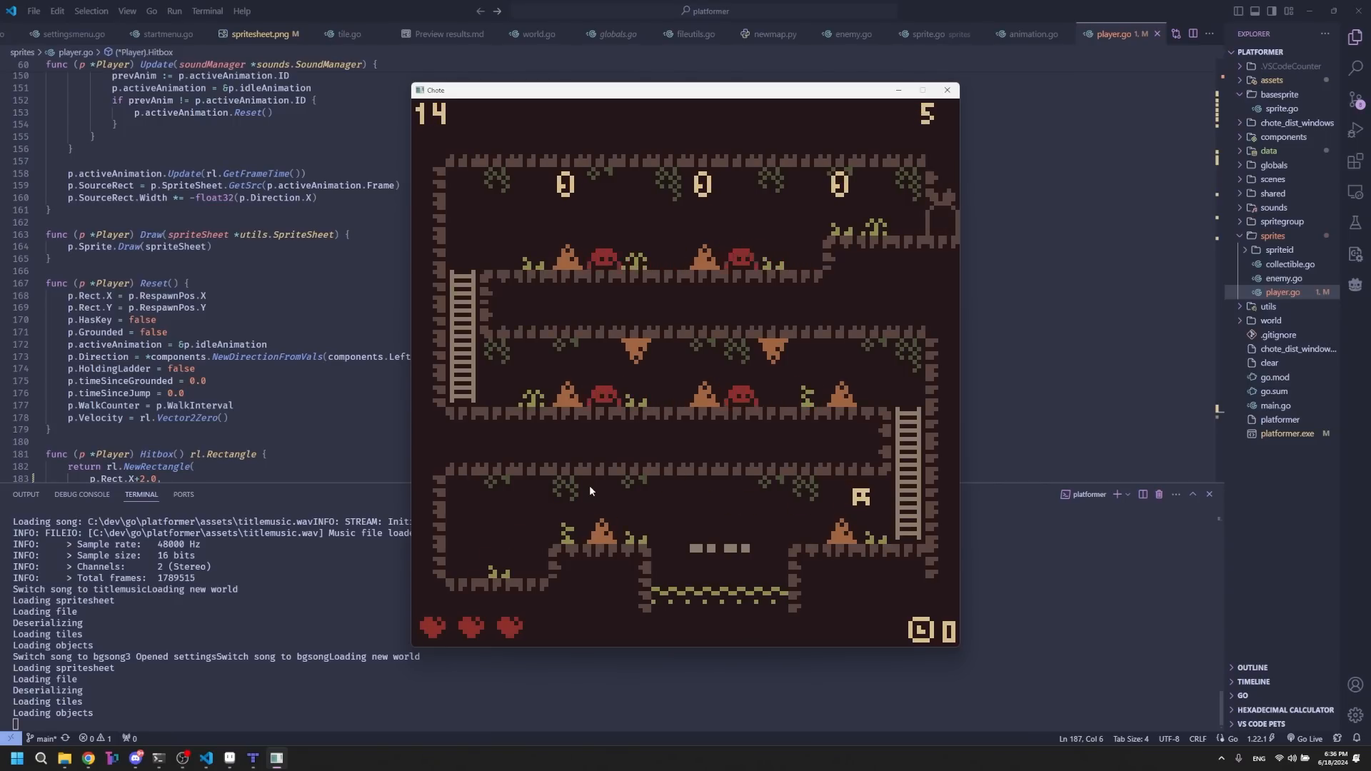
pyautogui.press('ctrl+p')
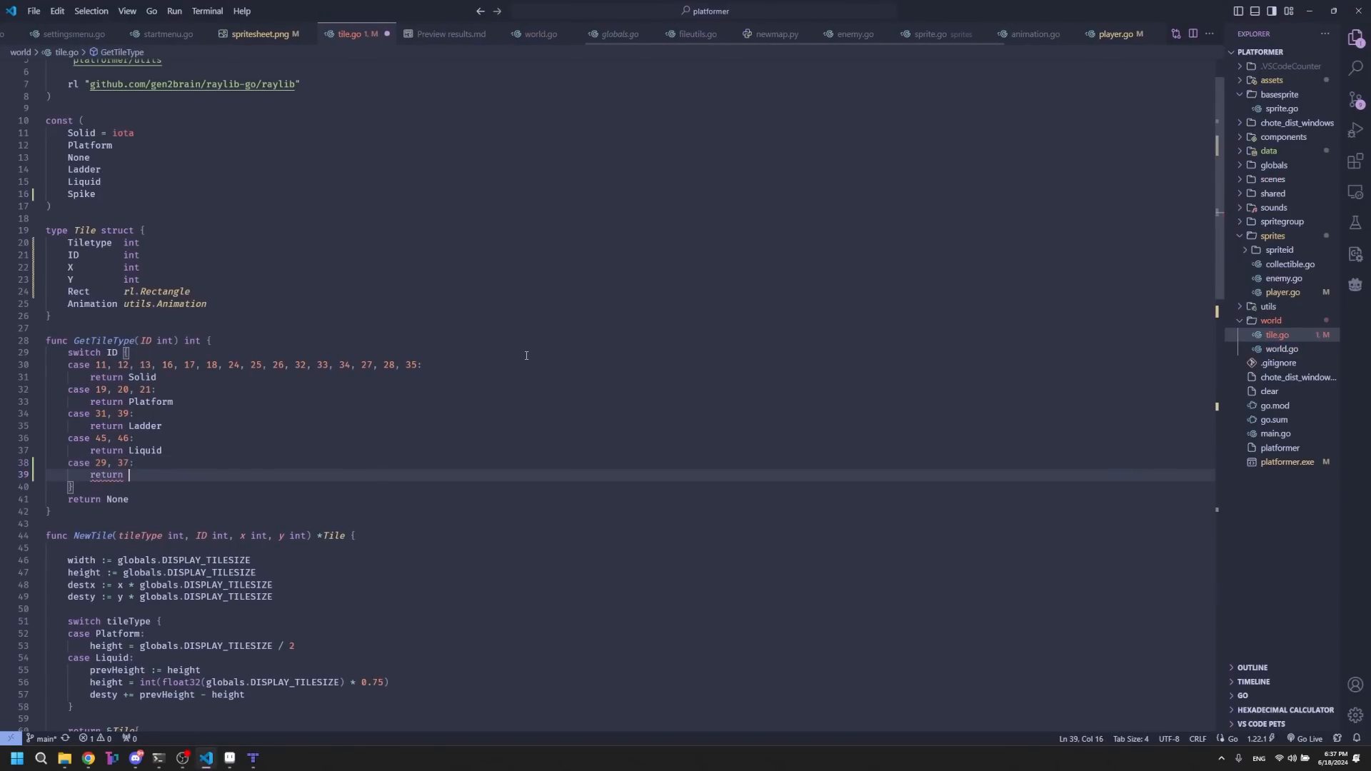
# - In NewTile's Spike case, store prevHeight, shift destx by prevWidth - width and halve width and height
pyautogui.scroll(-3)
pyautogui.write(' Spike')
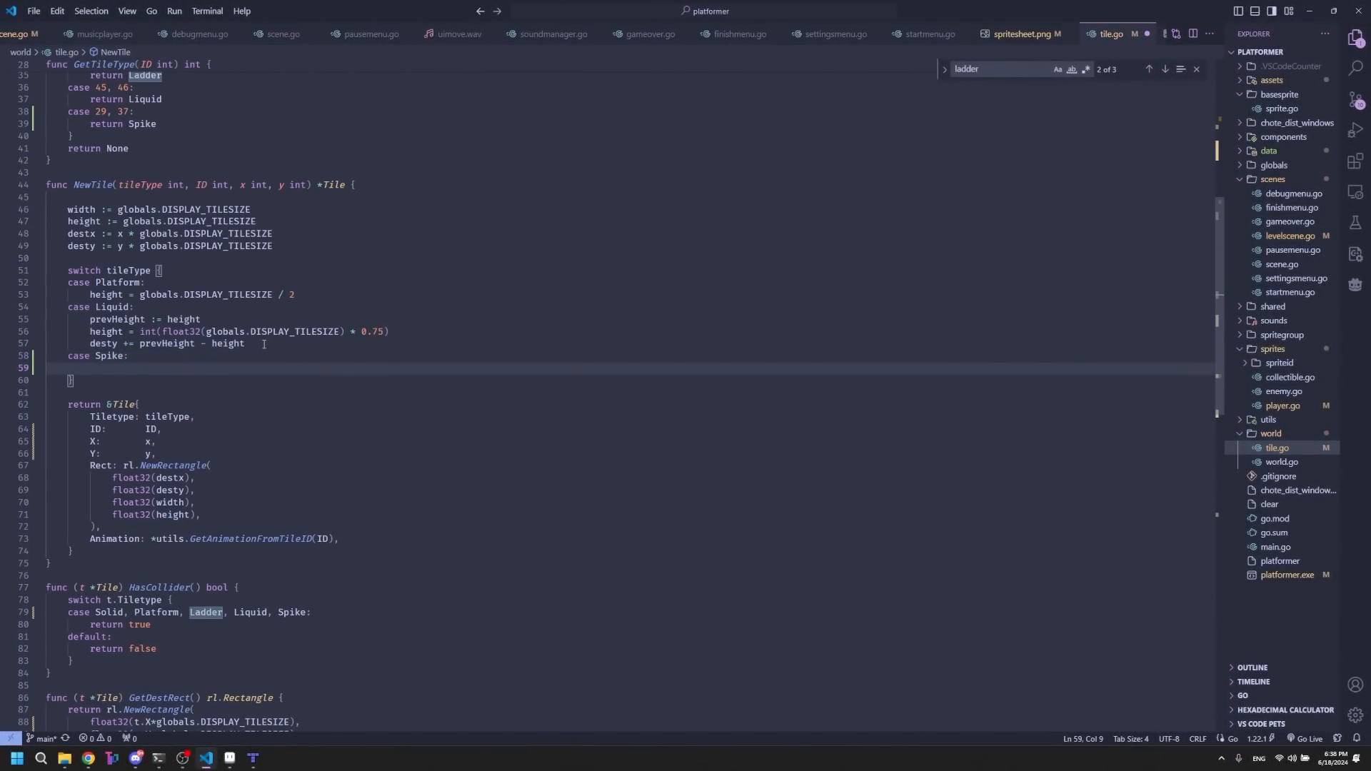
pyautogui.write('prevHeight := height')
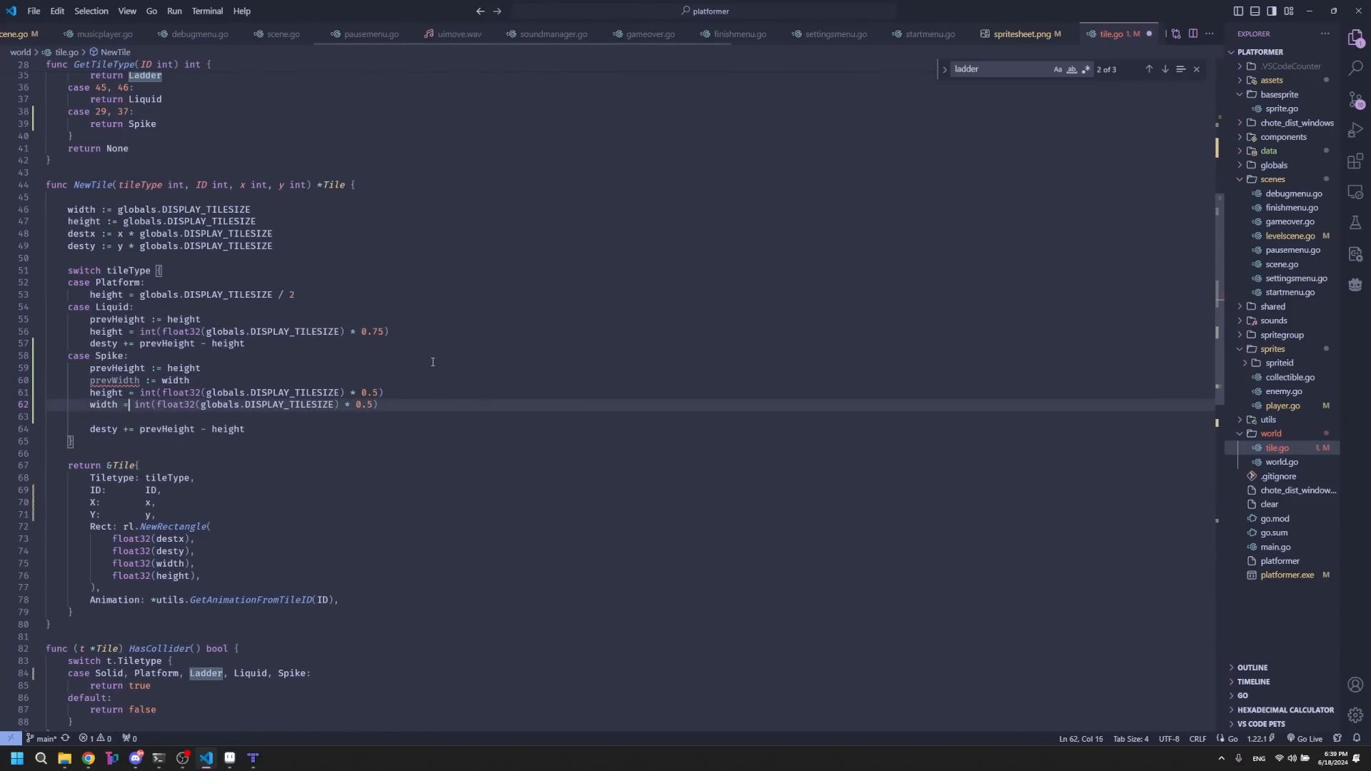
pyautogui.write('destx += prevWidth - width')
pyautogui.write('7')
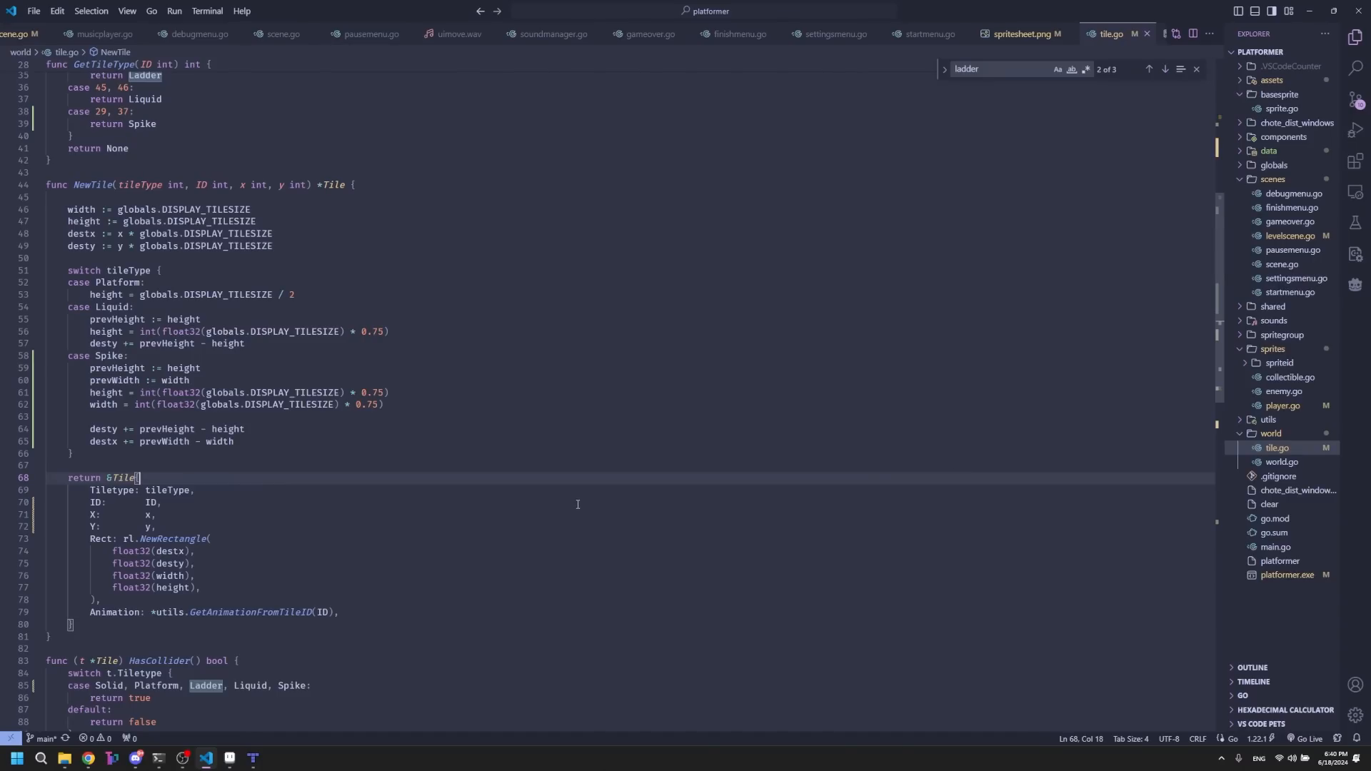
pyautogui.scroll(-3)
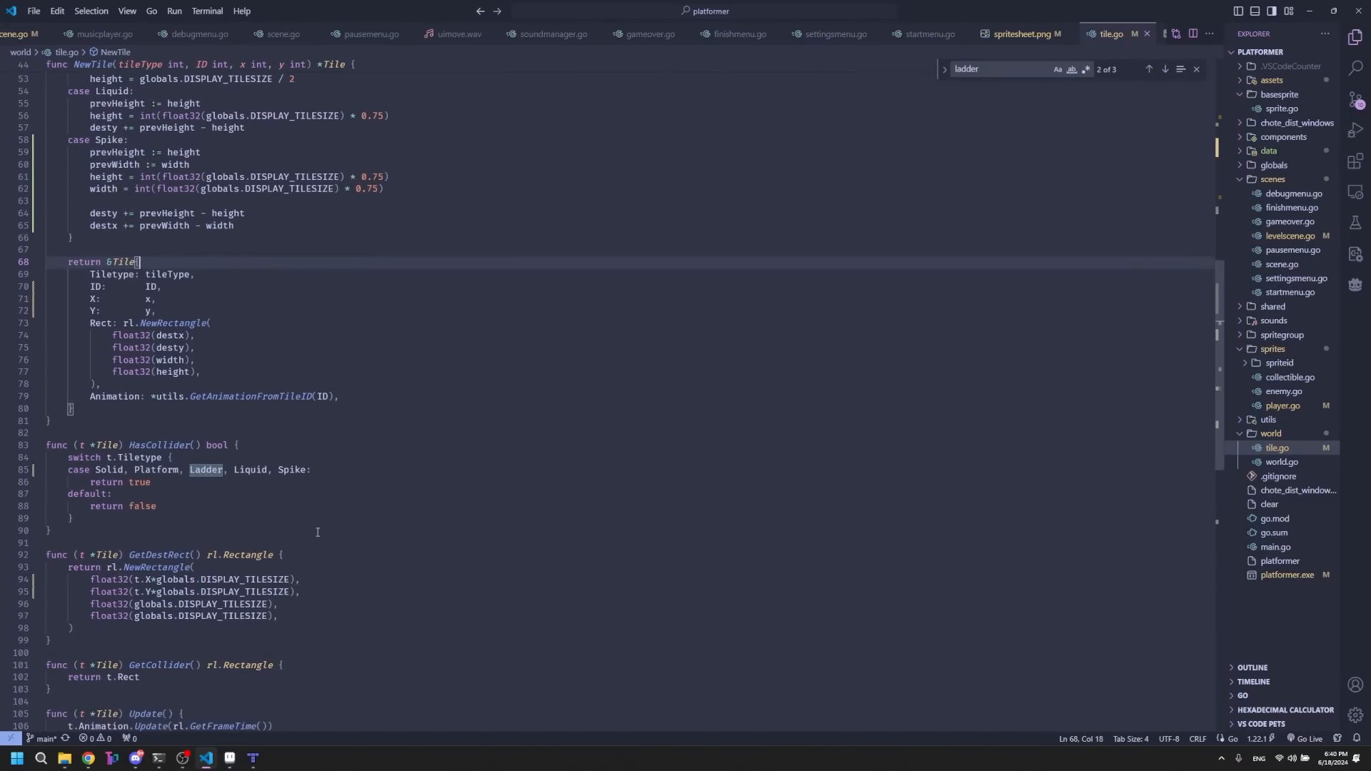
pyautogui.scroll(-3)
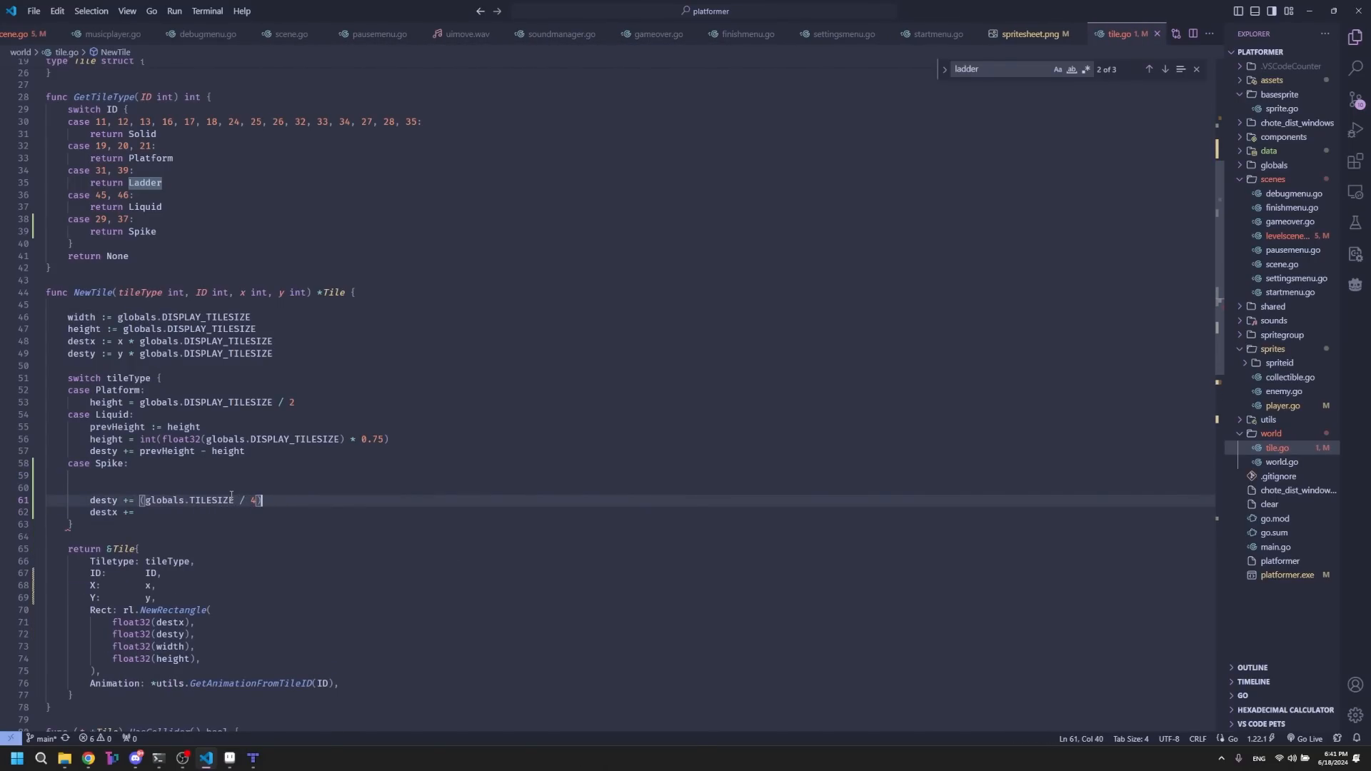
pyautogui.write('heigh')
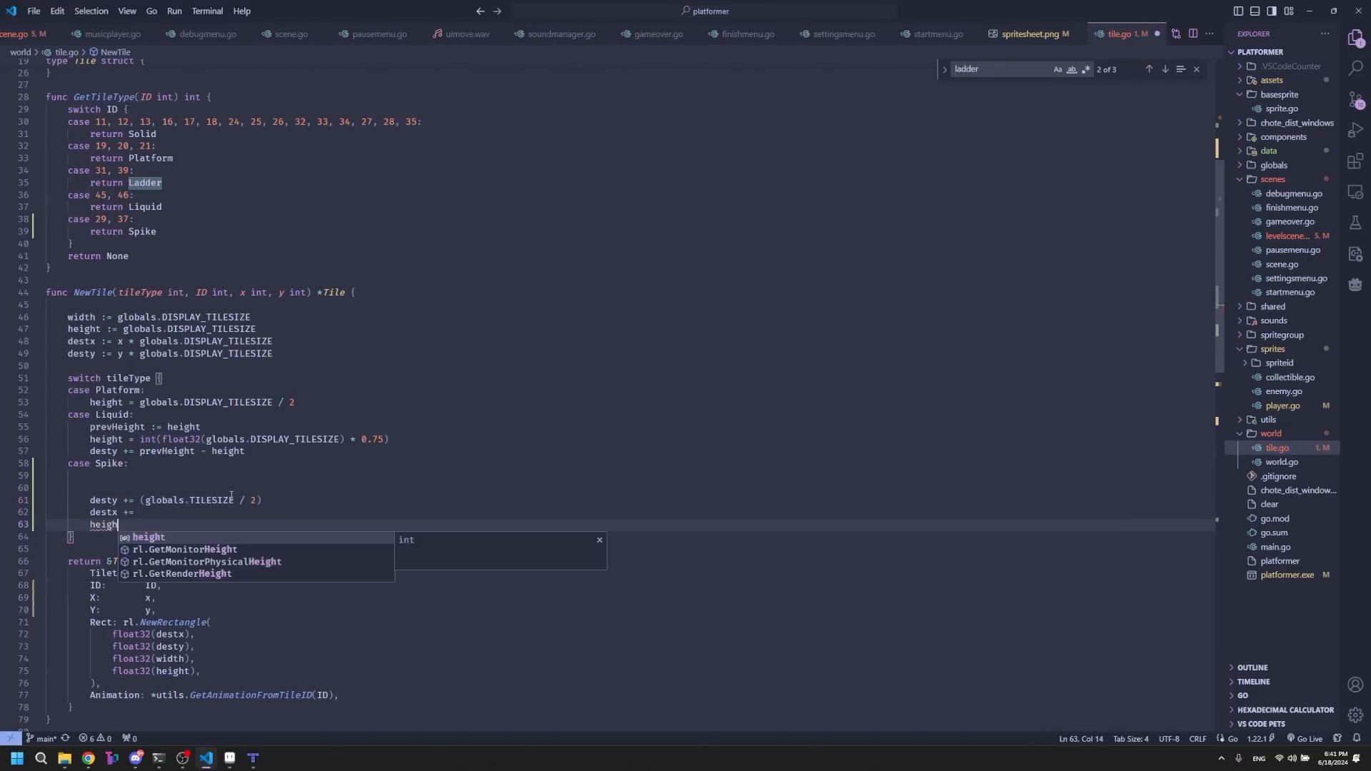
pyautogui.write('= height /2')
pyautogui.click(205, 512)
pyautogui.write(' (globals')
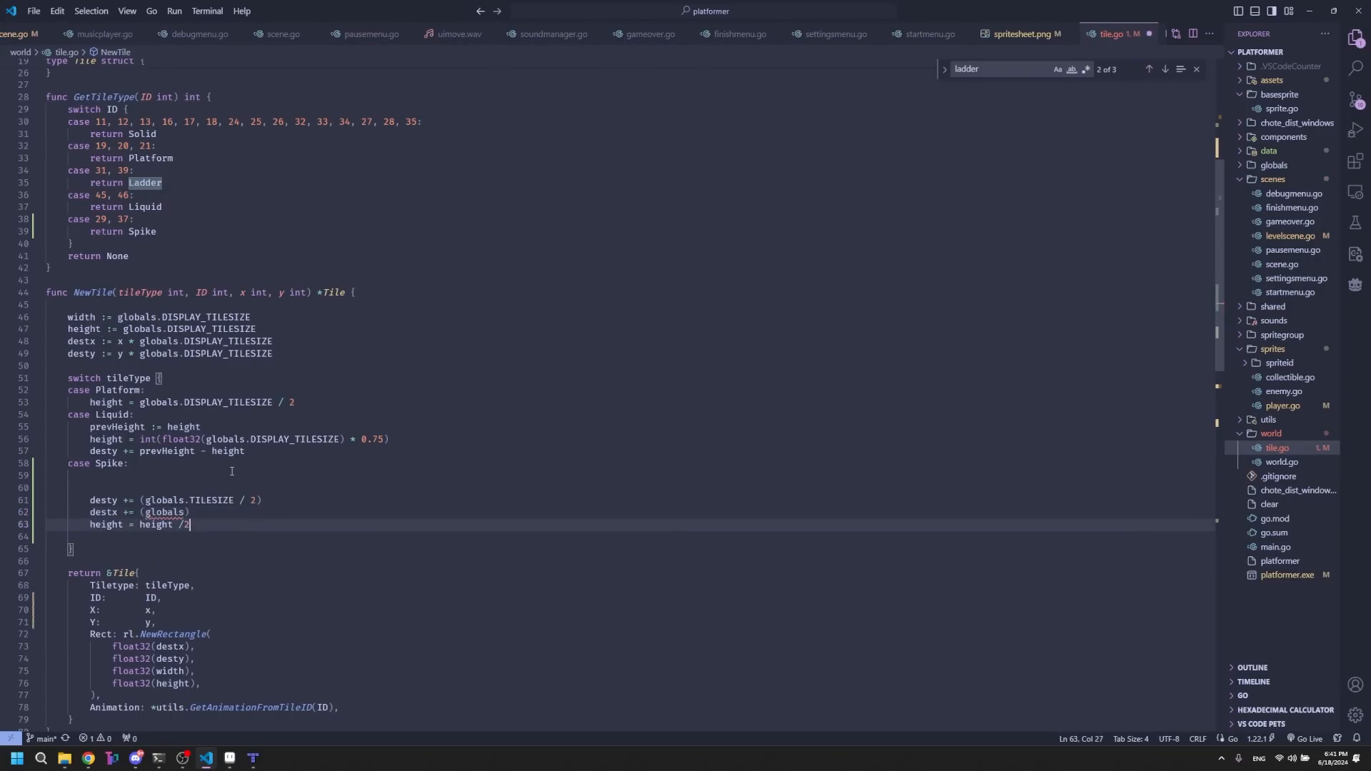
pyautogui.write('width = width .')
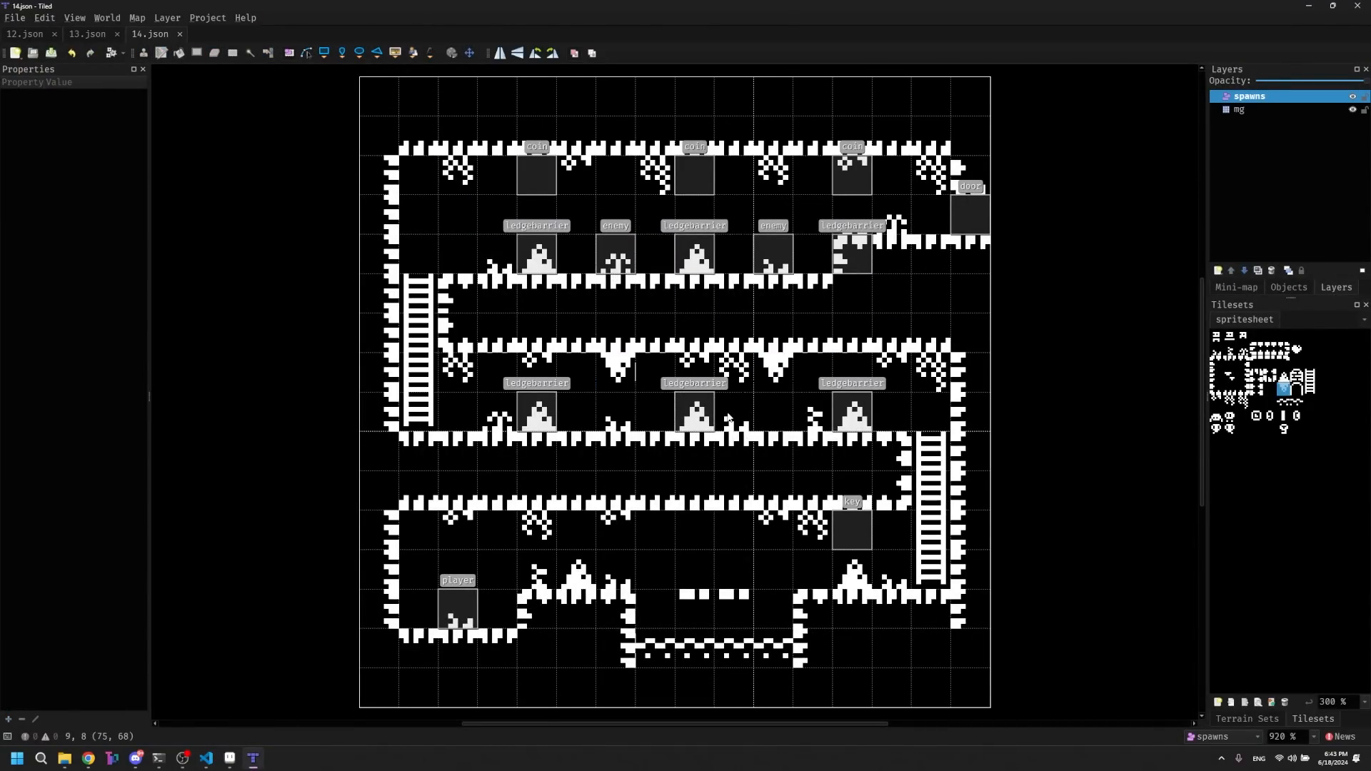
# - Select the spawns object layer of 14.json to place player, enemy and ledgebarrier objects
pyautogui.click(1238, 110)
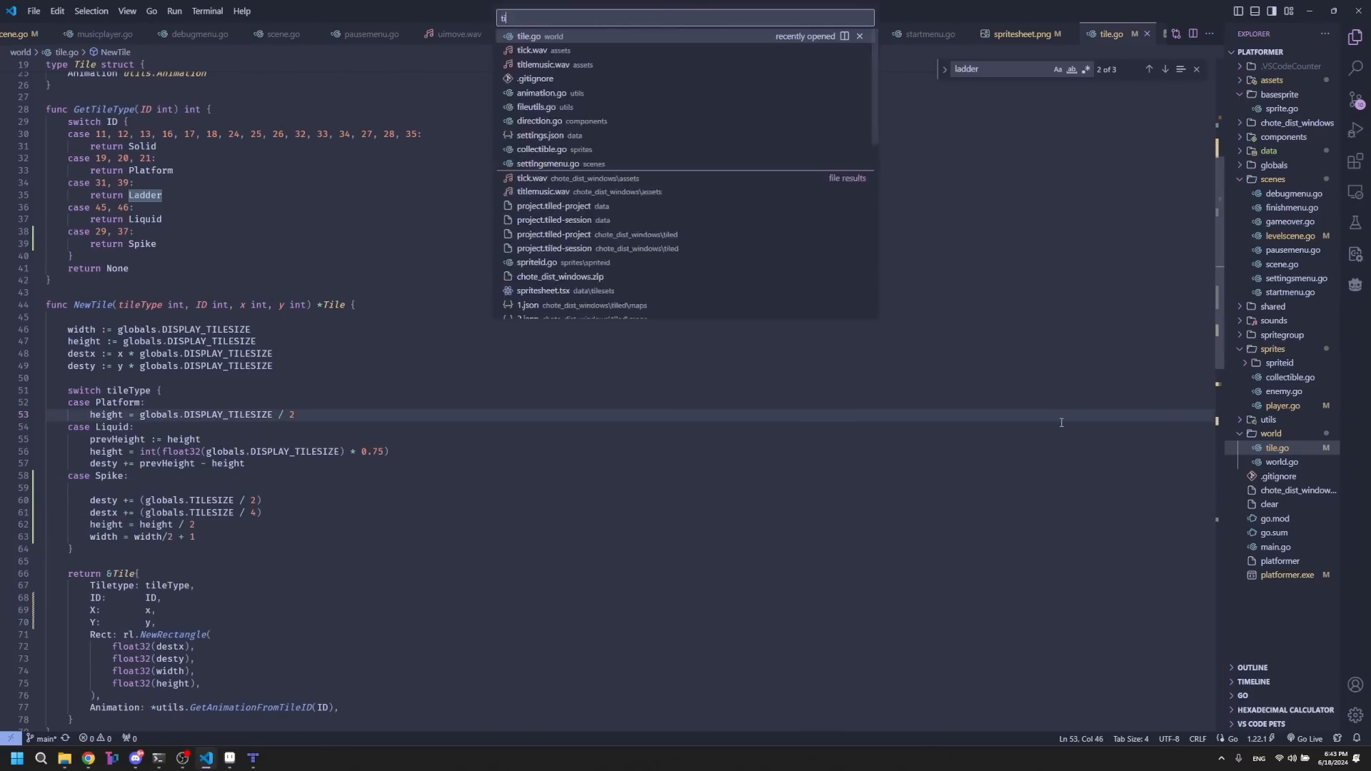
# - Relaunch the game and open its Settings screen with scale, colour mode, debug and volume options
pyautogui.press('Escape')
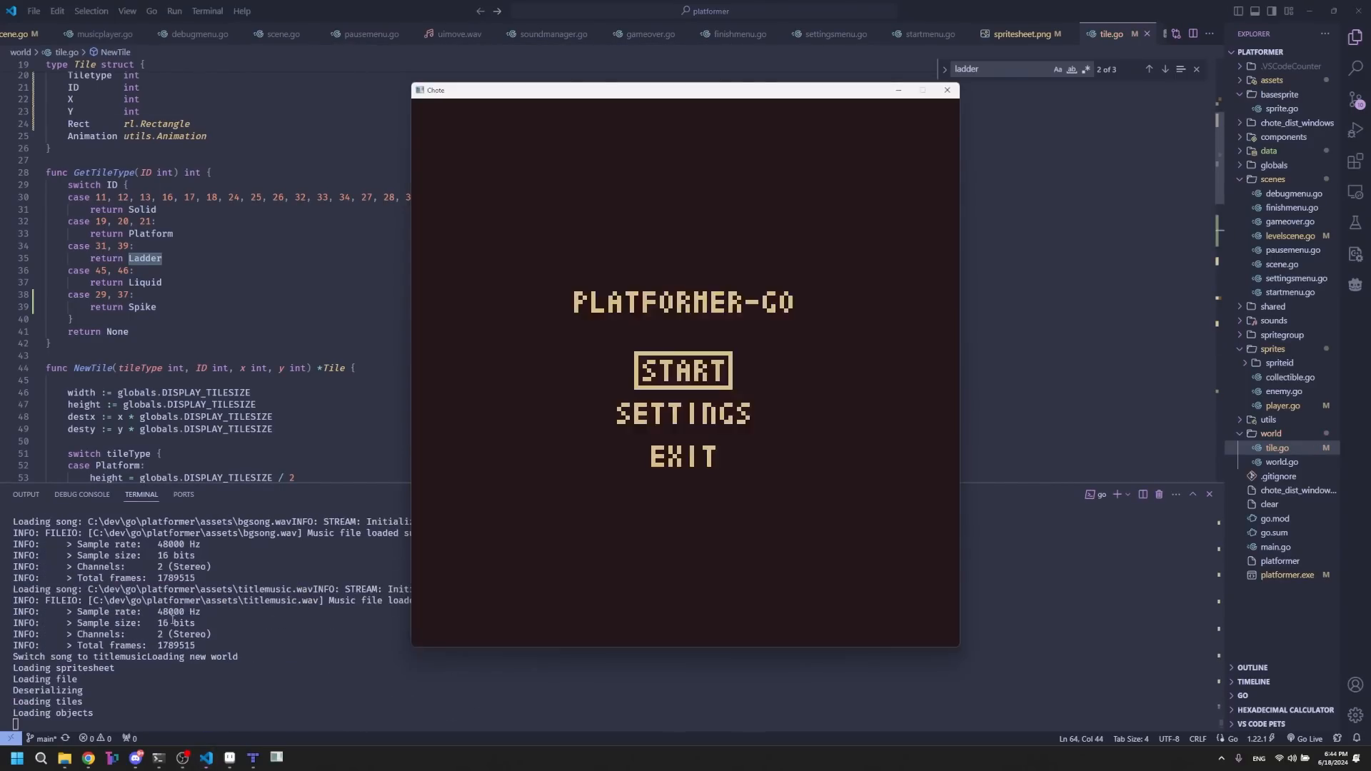
pyautogui.click(681, 414)
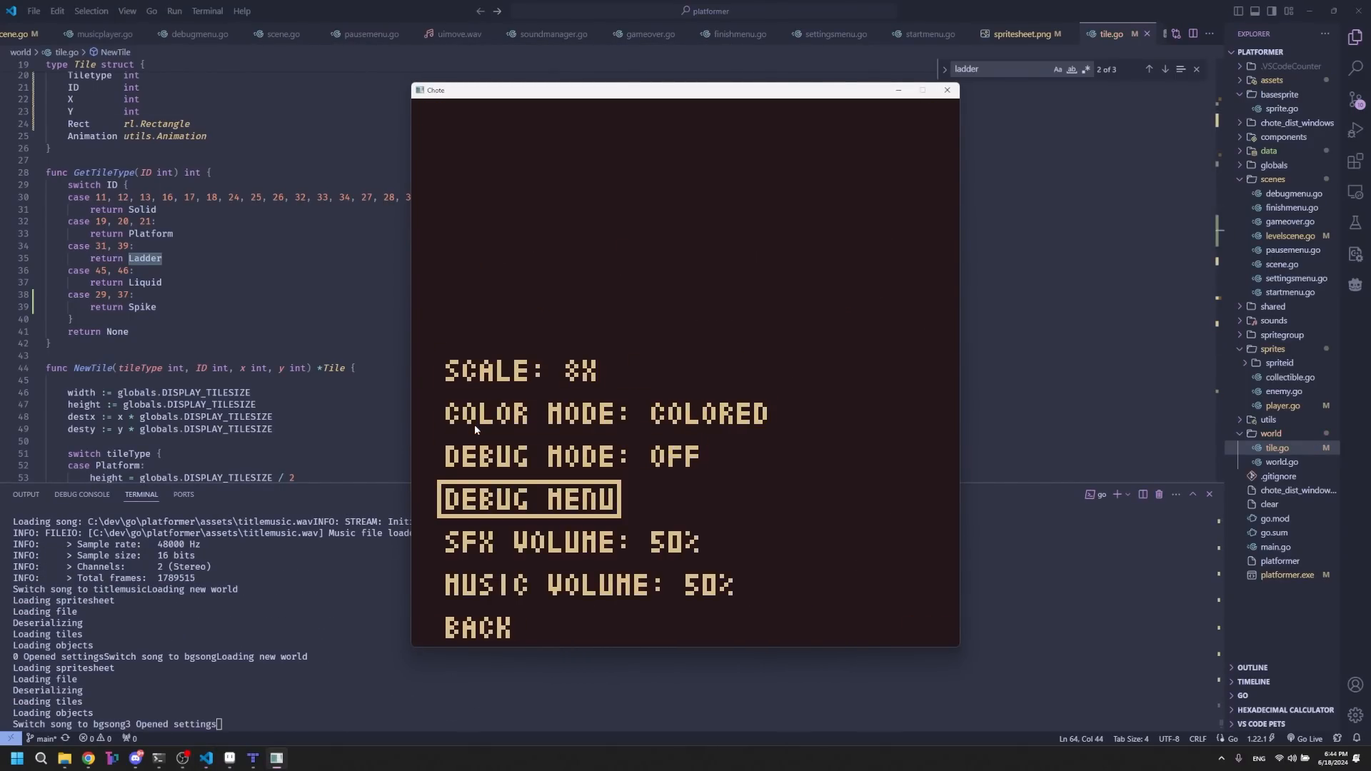